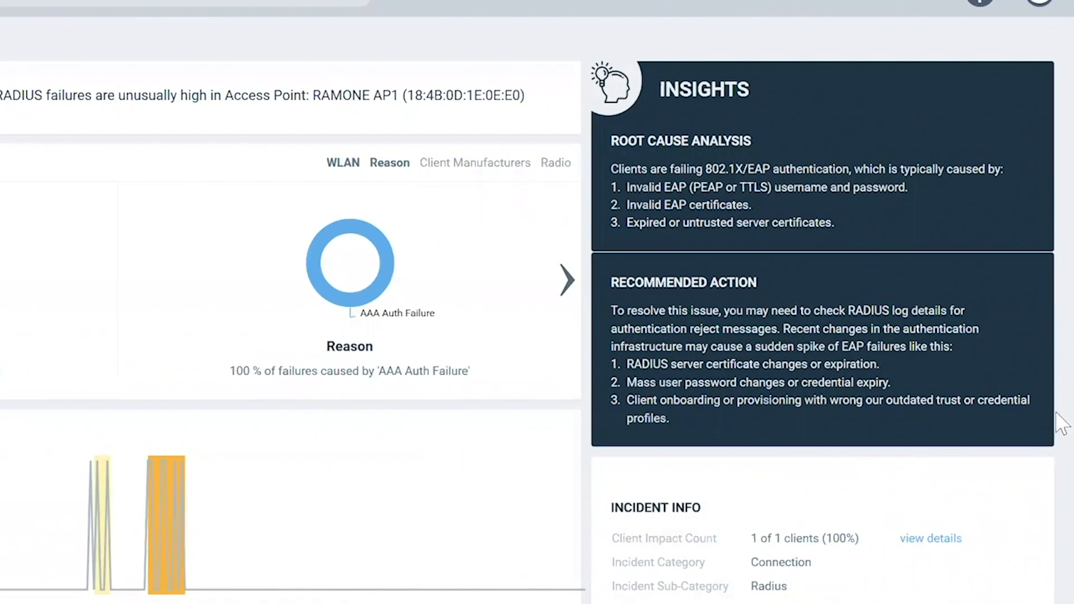
# Step: Review the Insights panel and Incident Info card for the RAMONE AP1 RADIUS failure incident
pyautogui.scroll(-3)
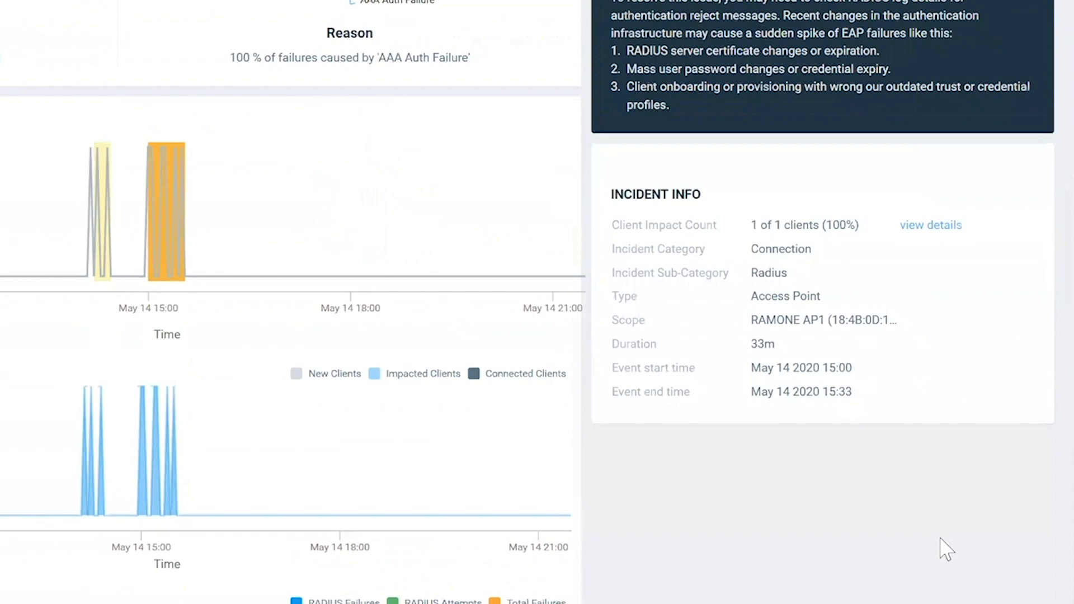
pyautogui.click(929, 225)
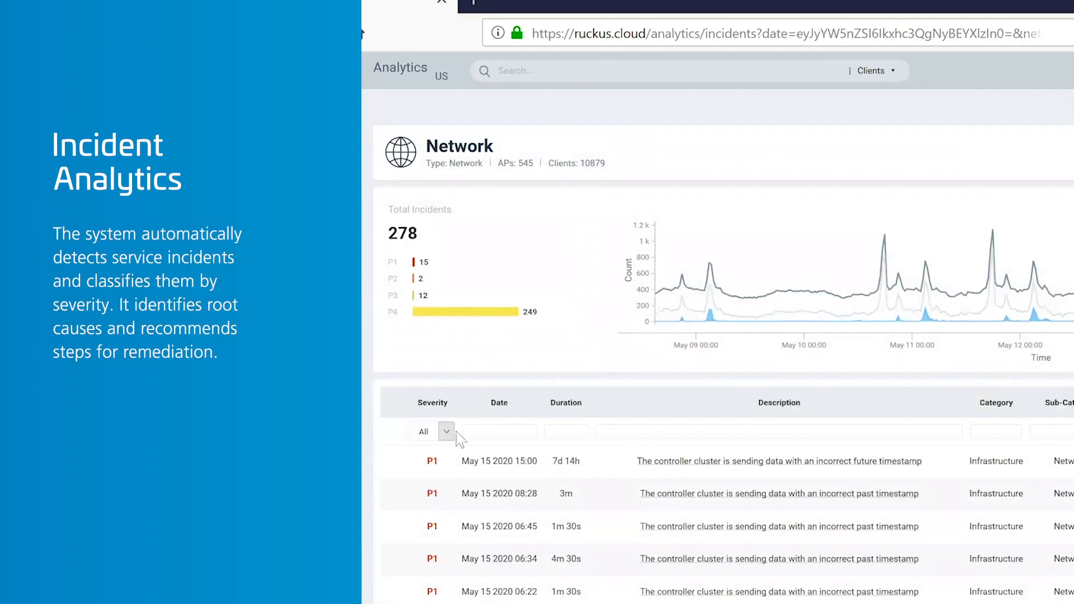
# Step: Filter the list of 278 network incidents to P3 severity
pyautogui.click(445, 431)
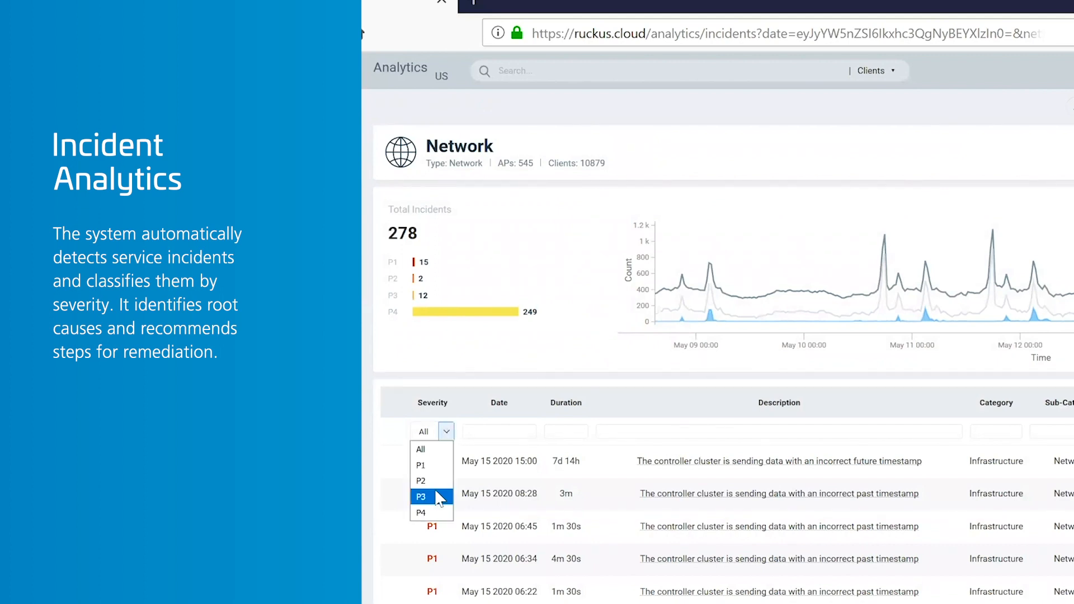
pyautogui.click(420, 497)
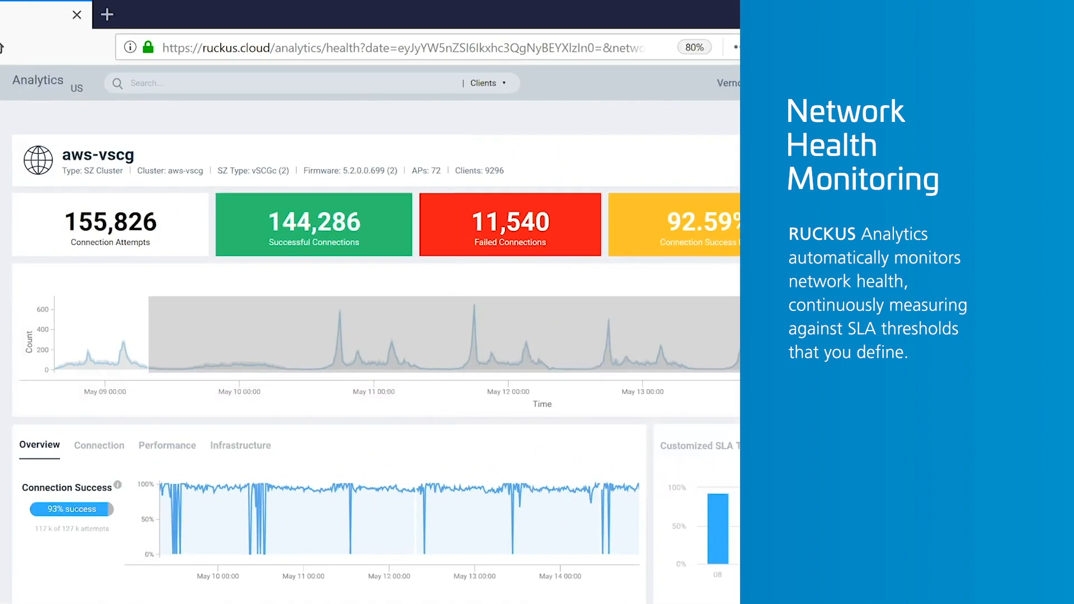
# Step: Scroll through the aws-vscg cluster's health overview charts of connection attempts and failures
pyautogui.scroll(-3)
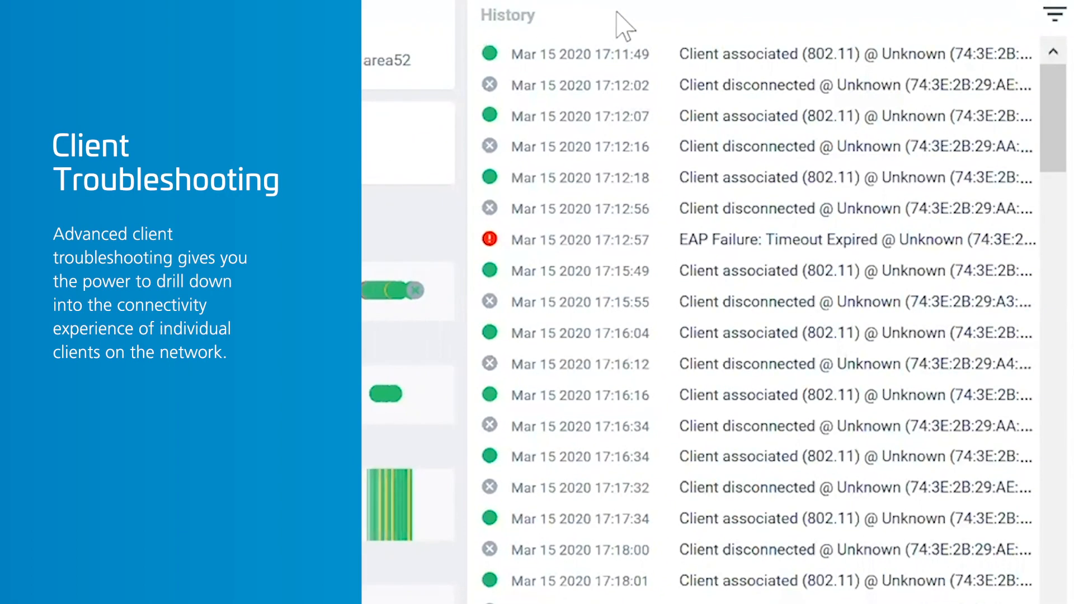
# Step: Scroll the client's History panel of associations, disconnections and EAP failures
pyautogui.scroll(-3)
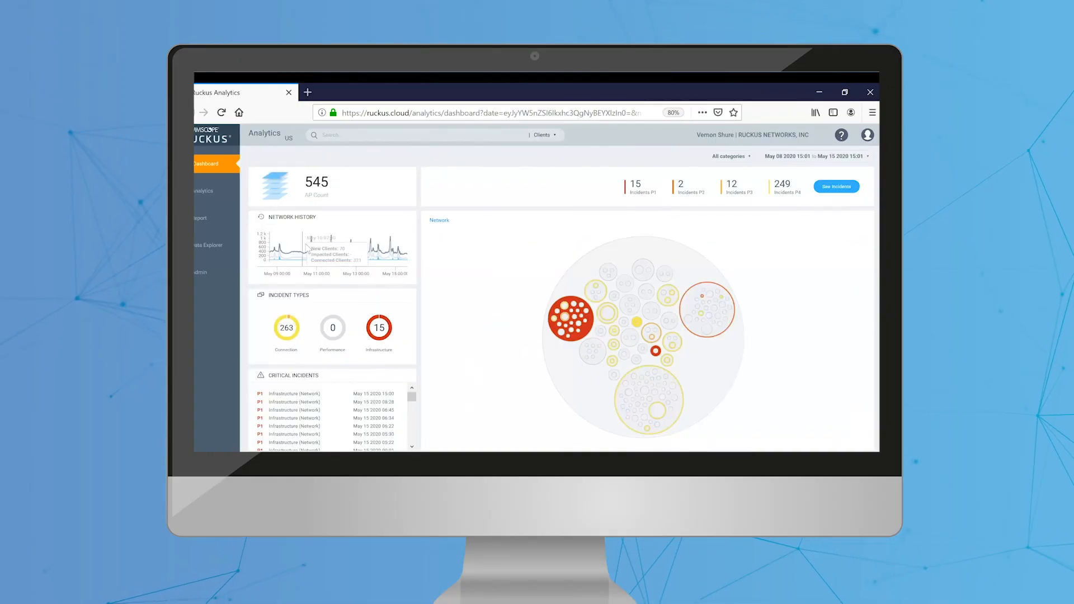
# Step: Go to the Network incidents page listing 278 incidents from the Analytics sidebar
pyautogui.click(203, 190)
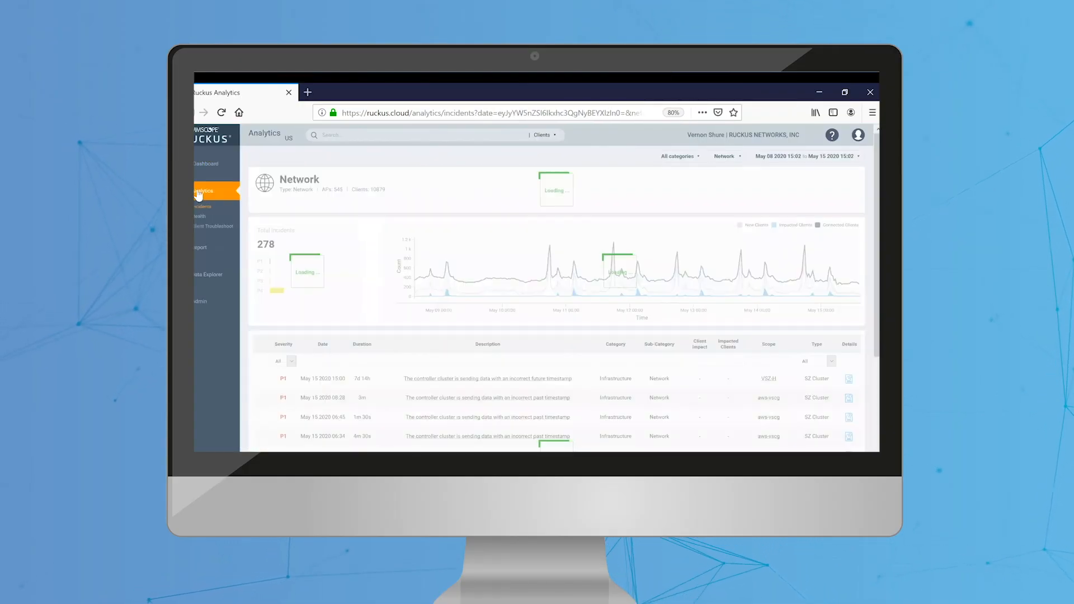